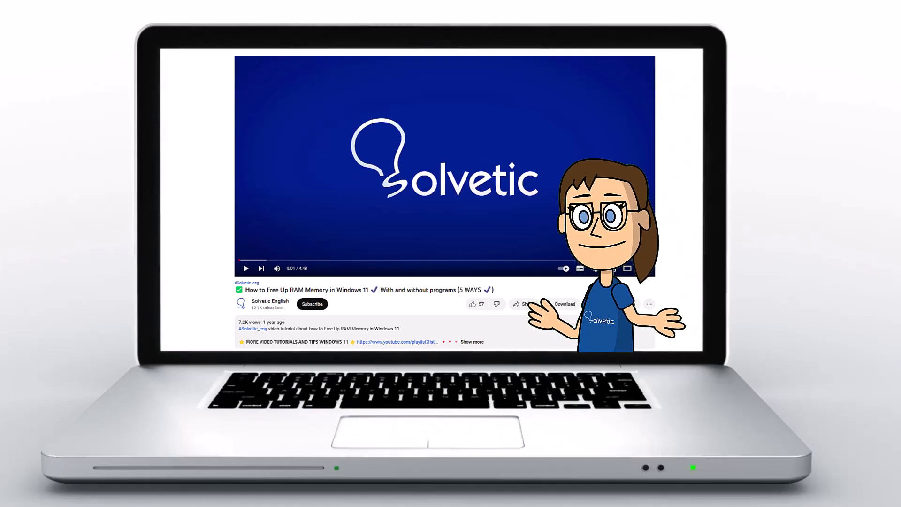
Step: Launch the Settings app from the Start menu's pinned apps, landing on the System page
{"action": "left_click", "coordinate": [472, 342]}
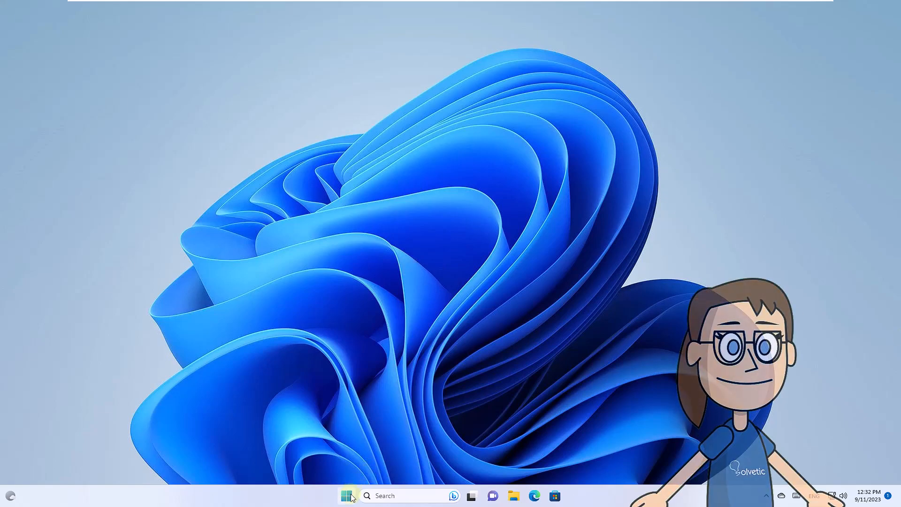
{"action": "left_click", "coordinate": [348, 496]}
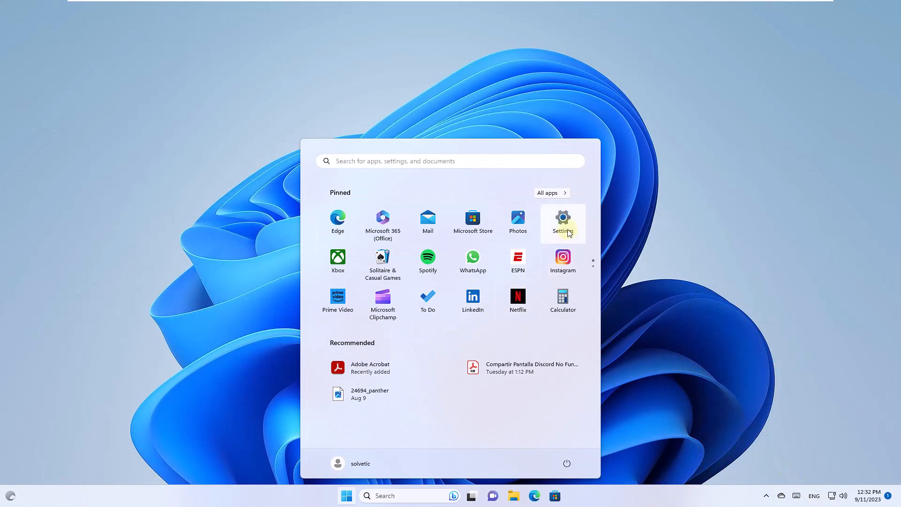
{"action": "left_click", "coordinate": [562, 223]}
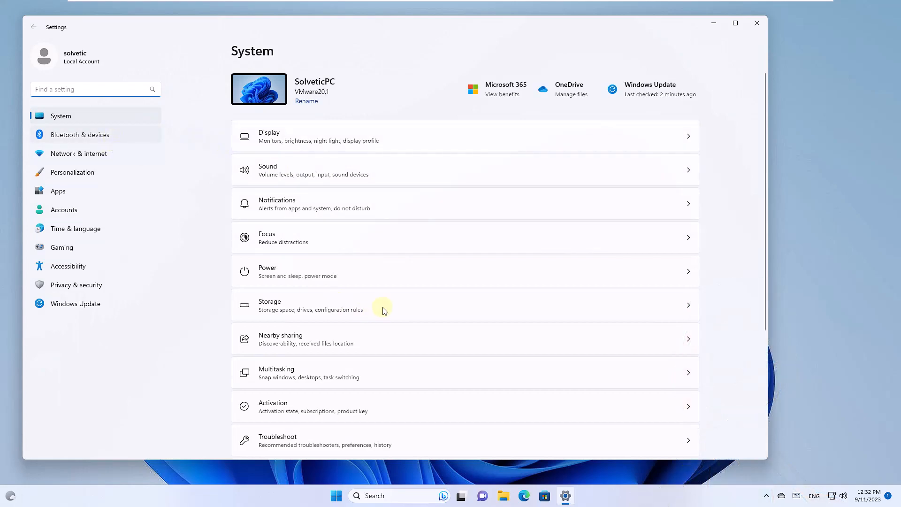
Step: Navigate to the Mouse page under Bluetooth & devices
{"action": "left_click", "coordinate": [78, 134]}
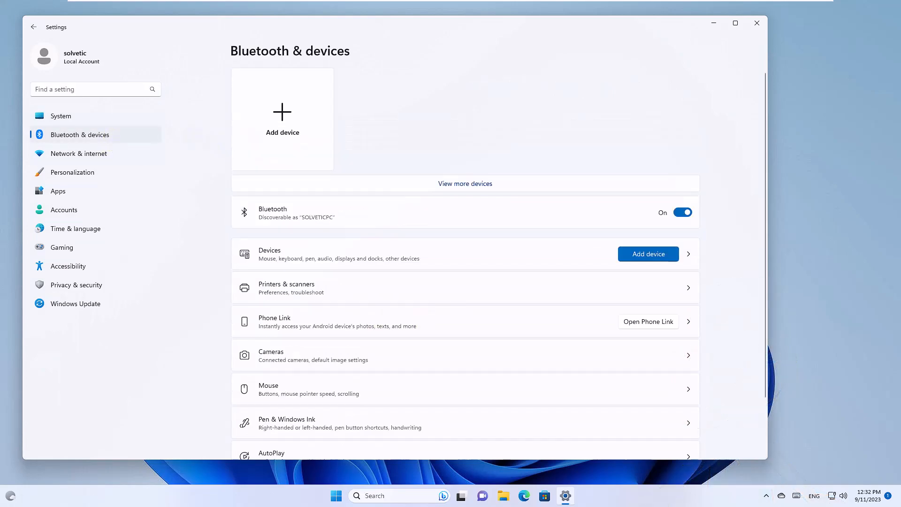
{"action": "scroll", "scroll_direction": "down", "scroll_amount": 3}
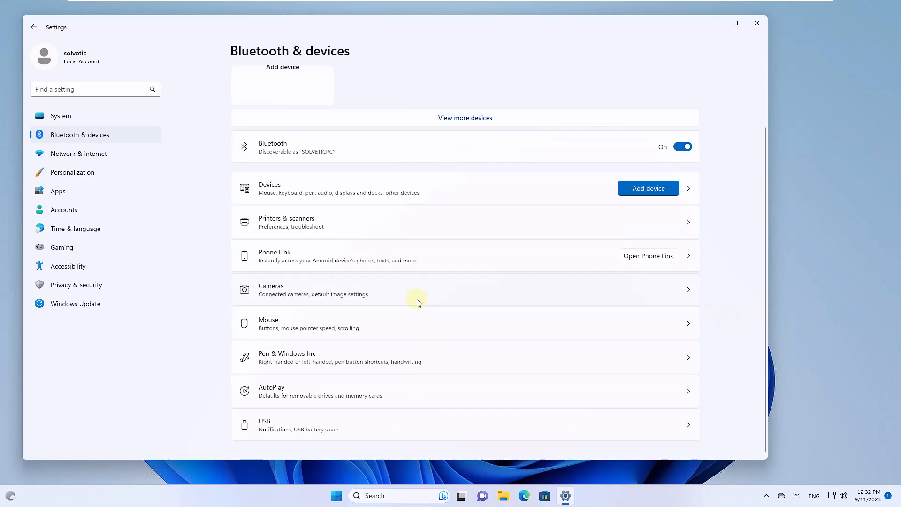
{"action": "mouse_move", "coordinate": [412, 327]}
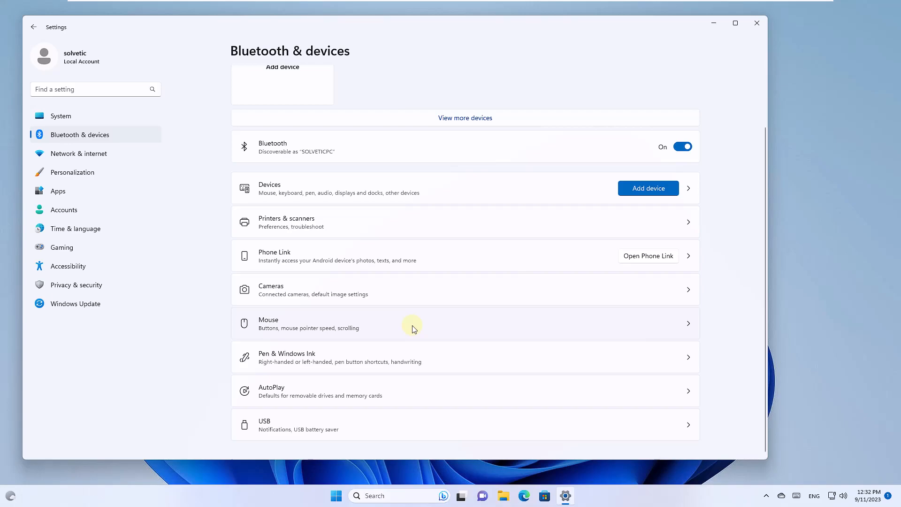
{"action": "left_click", "coordinate": [411, 324]}
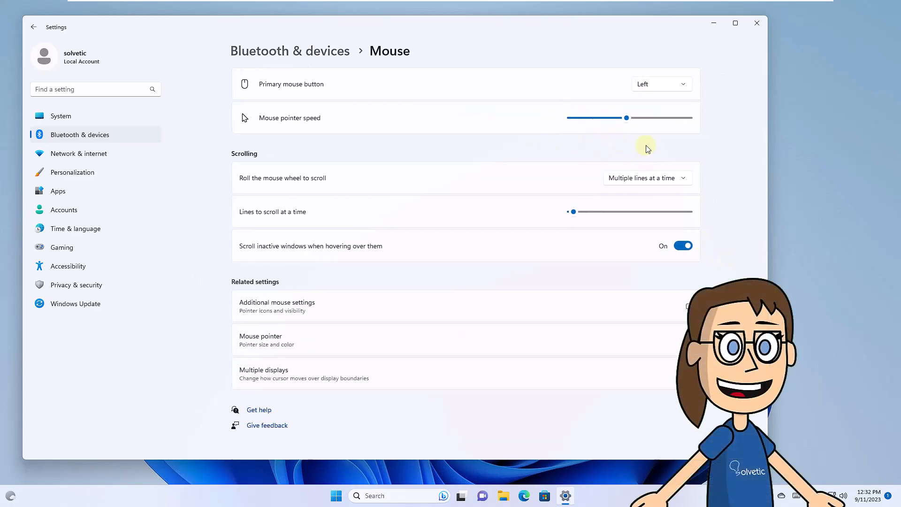
Step: Lower the Mouse pointer speed slider on the Settings Mouse page
{"action": "left_click_drag", "start_coordinate": [626, 118], "coordinate": [637, 118]}
{"action": "type", "text": "control"}
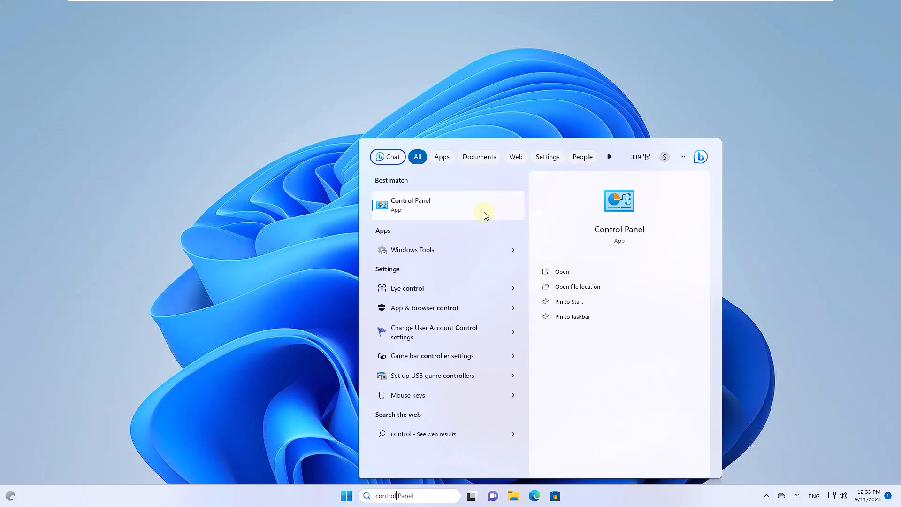
Step: Launch Control Panel from the 'control' search results
{"action": "left_click", "coordinate": [410, 204]}
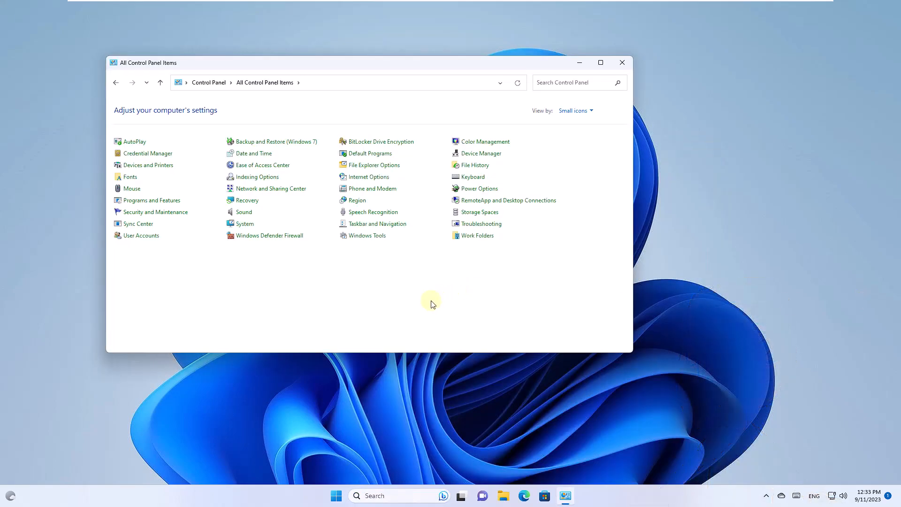
{"action": "mouse_move", "coordinate": [131, 188]}
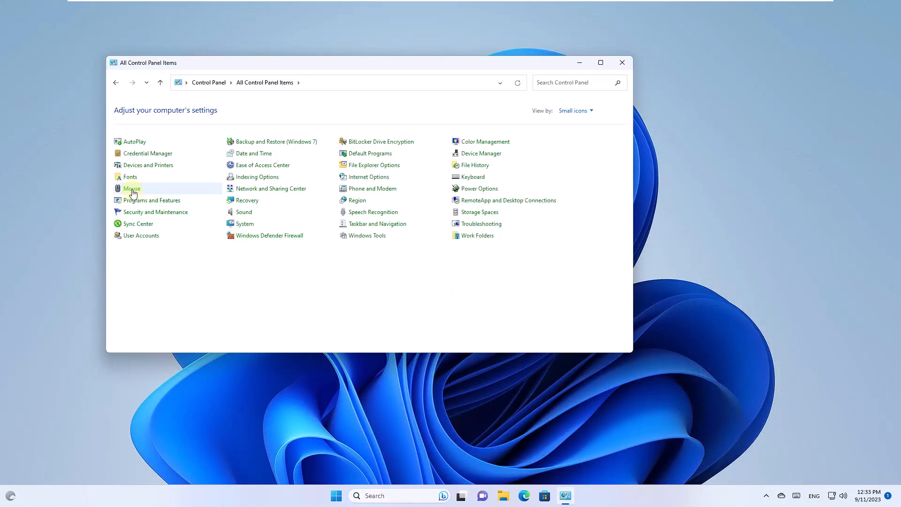
{"action": "mouse_move", "coordinate": [613, 68]}
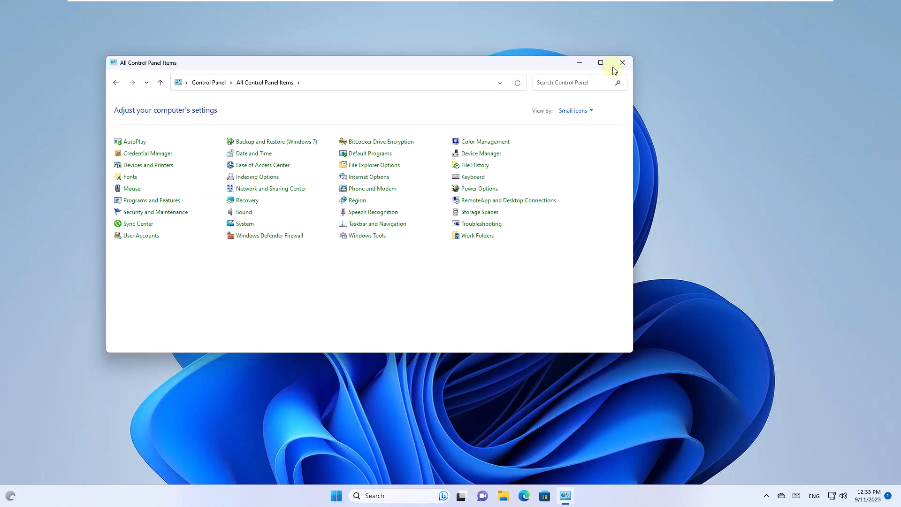
Step: Close the Control Panel window, leaving the Mouse Properties dialog open
{"action": "left_click", "coordinate": [622, 62]}
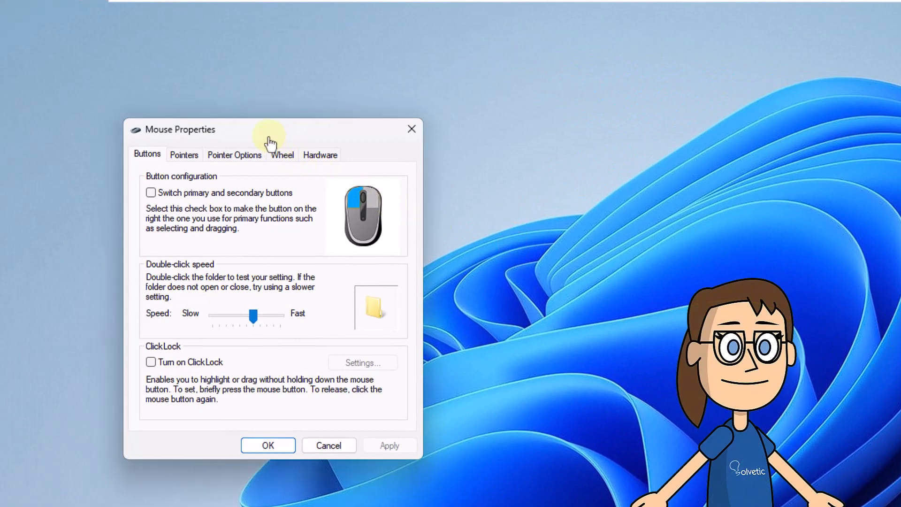
Step: In Pointer Options, drag the pointer speed slider down close to Slow
{"action": "left_click", "coordinate": [234, 153]}
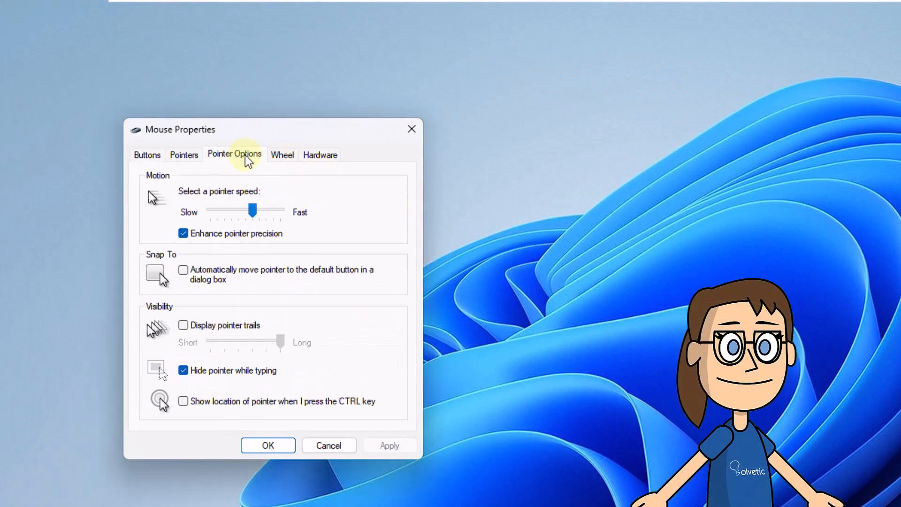
{"action": "left_click_drag", "start_coordinate": [252, 210], "coordinate": [219, 210]}
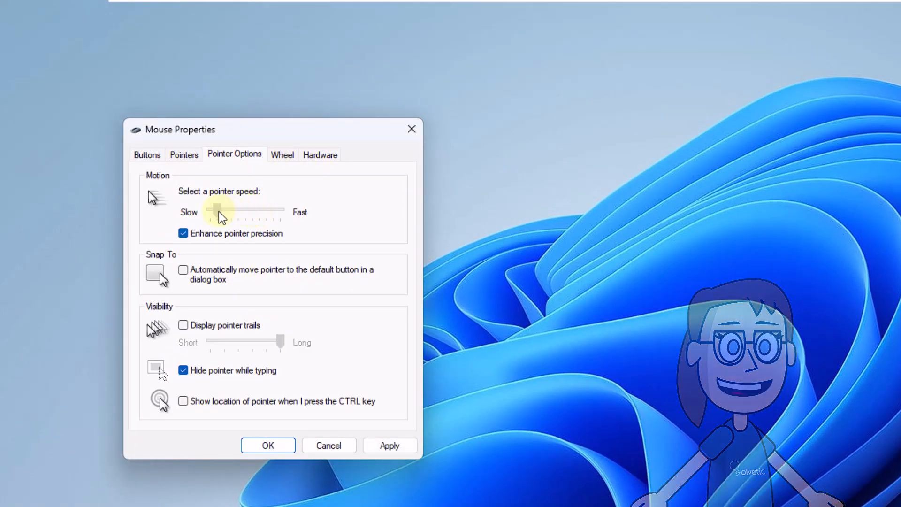